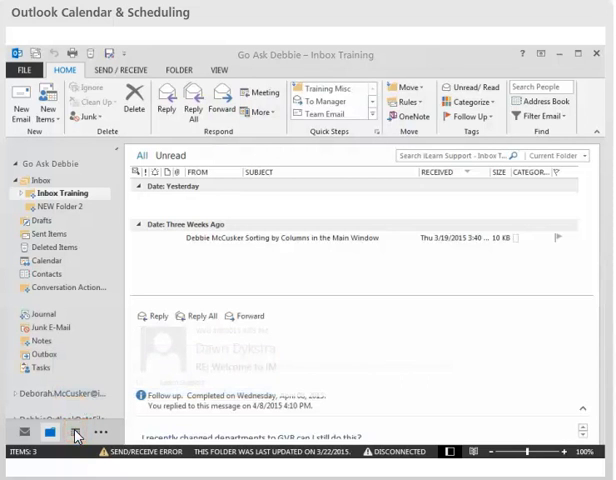
Switch to the Calendar and pick the Wednesday 9 AM slot in the May 18–22 work week
{"action": "left_click", "coordinate": [75, 430]}
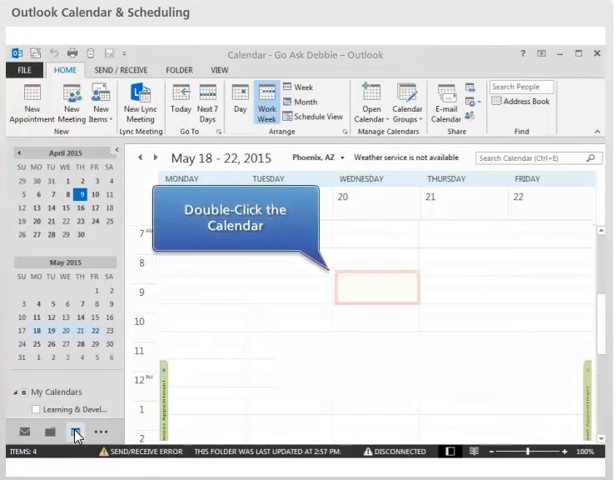
{"action": "double_click", "coordinate": [375, 286]}
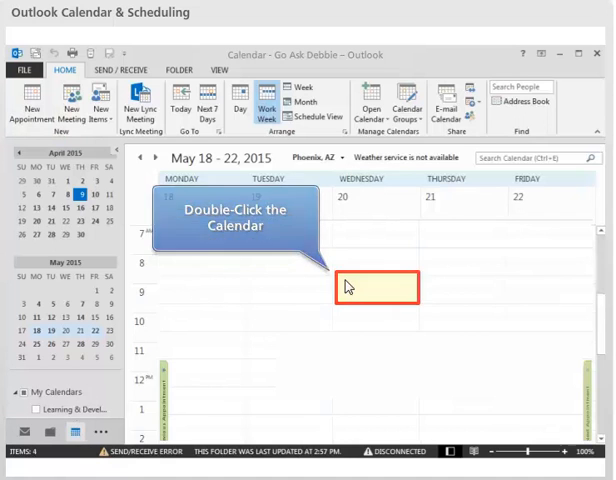
Create a Wednesday 9 AM appointment with subject 'My own Meeting Name' and location 'No location needed'
{"action": "double_click", "coordinate": [376, 287]}
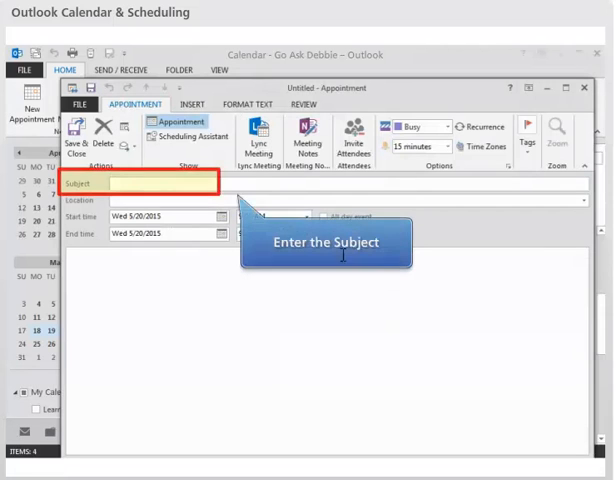
{"action": "type", "text": "My own Meet"}
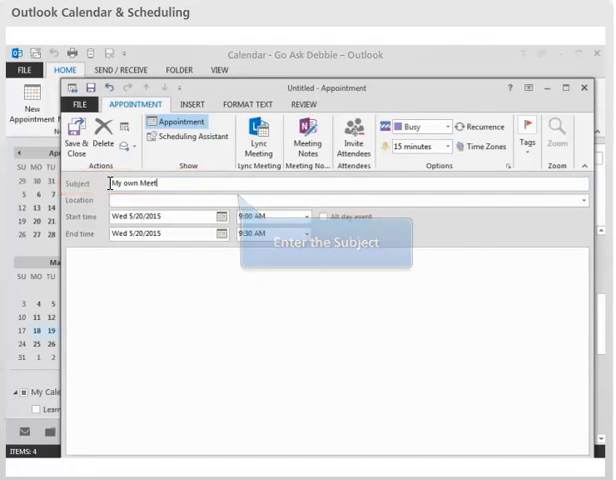
{"action": "type", "text": "ing Name"}
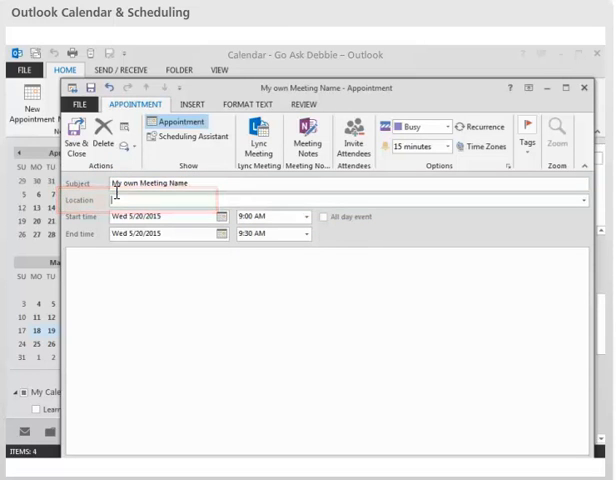
{"action": "type", "text": "No location needed"}
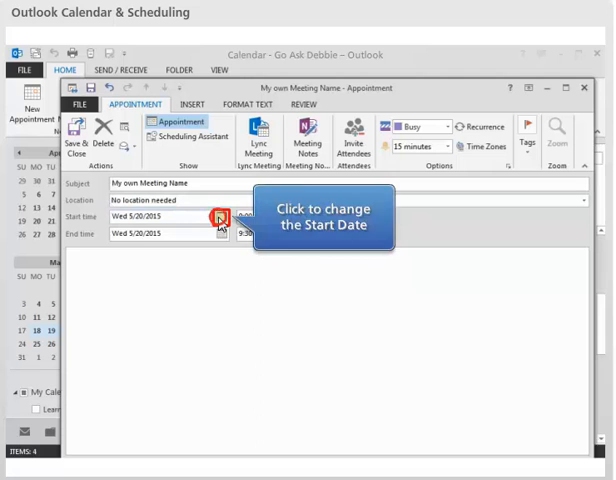
Move the appointment's start date to Friday 5/22/2015 and review the start times
{"action": "left_click", "coordinate": [217, 217]}
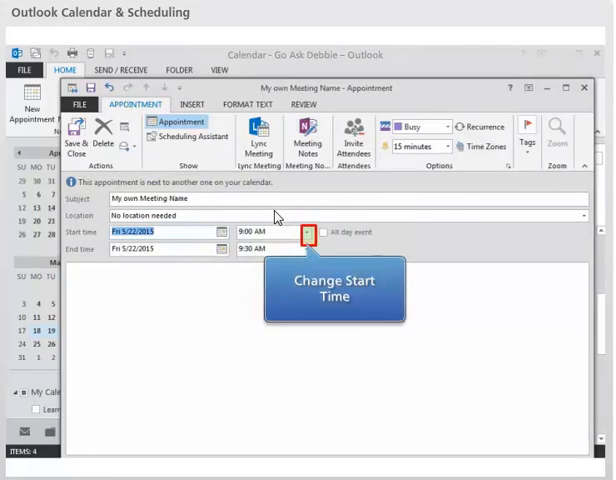
{"action": "left_click", "coordinate": [305, 233]}
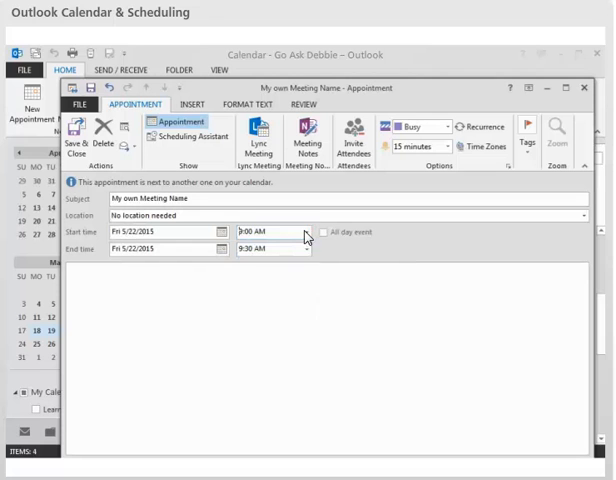
{"action": "mouse_move", "coordinate": [307, 249]}
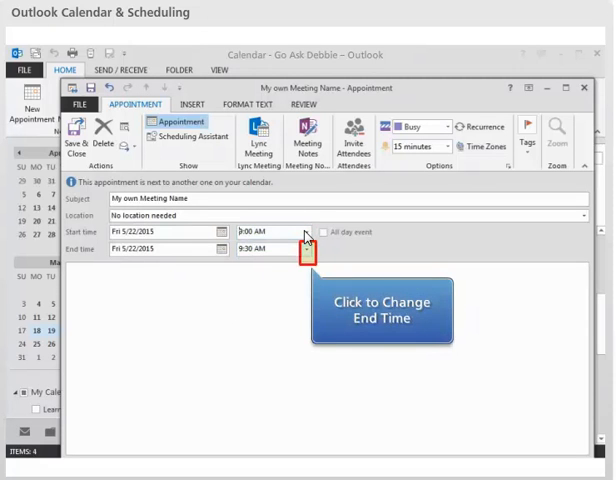
End the appointment at 10:00 AM (1 hour), then make it an all-day event
{"action": "left_click", "coordinate": [306, 249]}
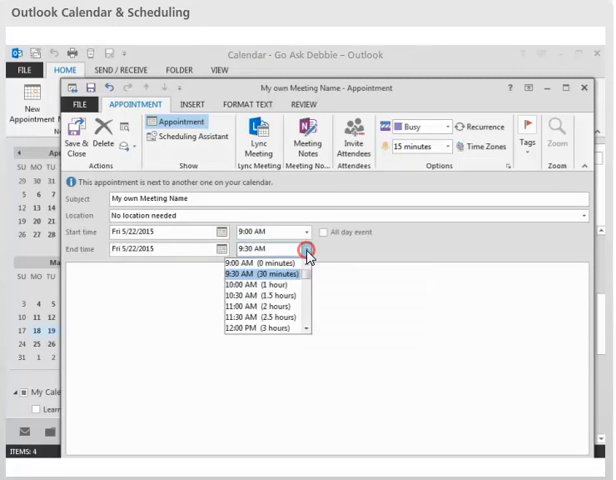
{"action": "mouse_move", "coordinate": [260, 295]}
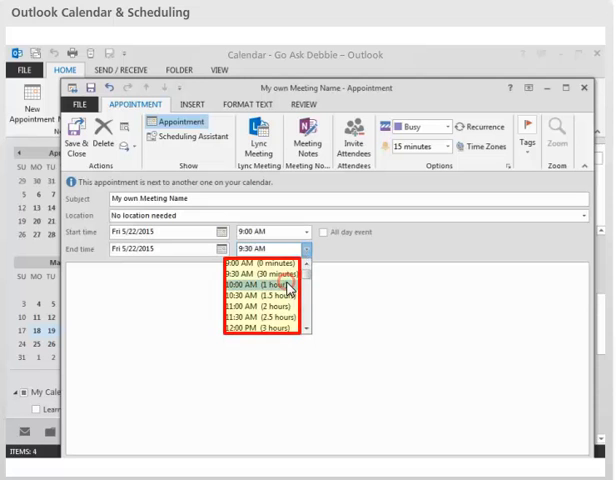
{"action": "left_click", "coordinate": [258, 290]}
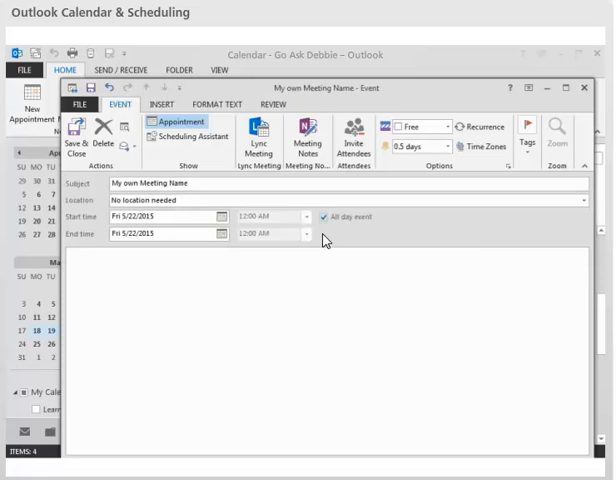
Make it a timed appointment again and add the note 'Make any notes about the appointment here'
{"action": "left_click", "coordinate": [320, 216]}
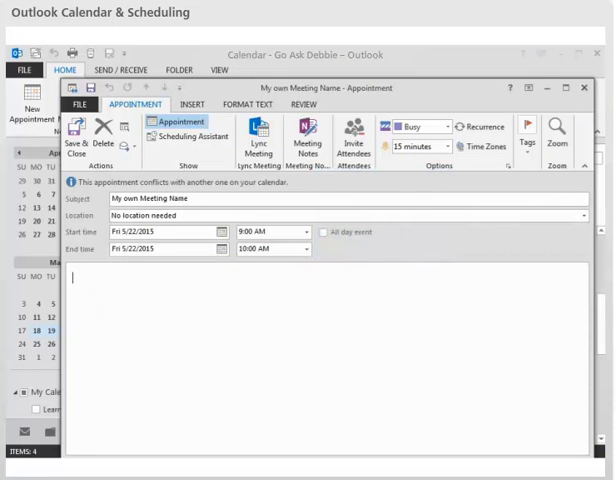
{"action": "type", "text": "Make any notes about the appointment here."}
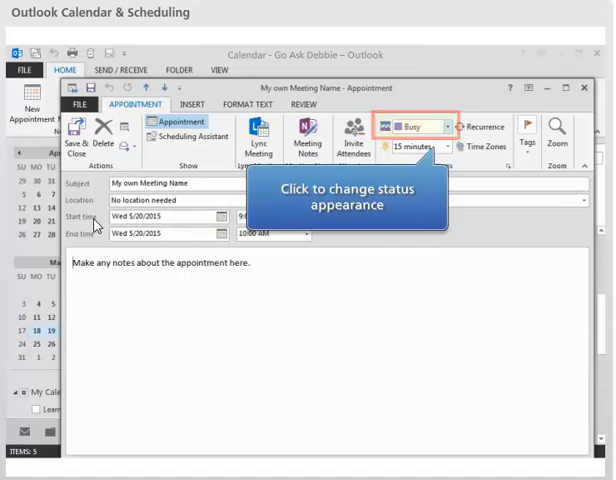
{"action": "left_click", "coordinate": [445, 126]}
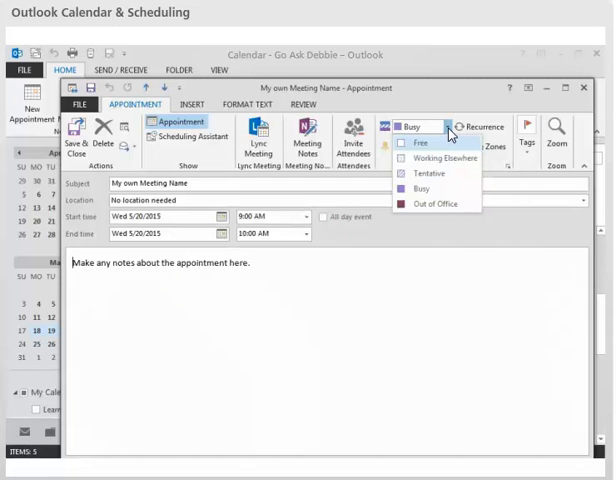
{"action": "mouse_move", "coordinate": [448, 135]}
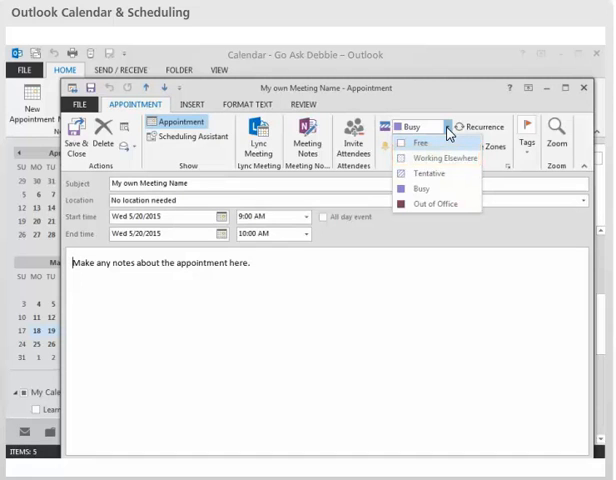
{"action": "mouse_move", "coordinate": [428, 172]}
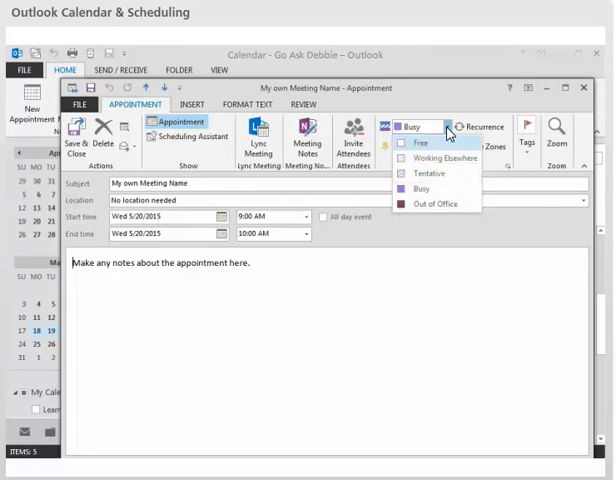
{"action": "mouse_move", "coordinate": [435, 204]}
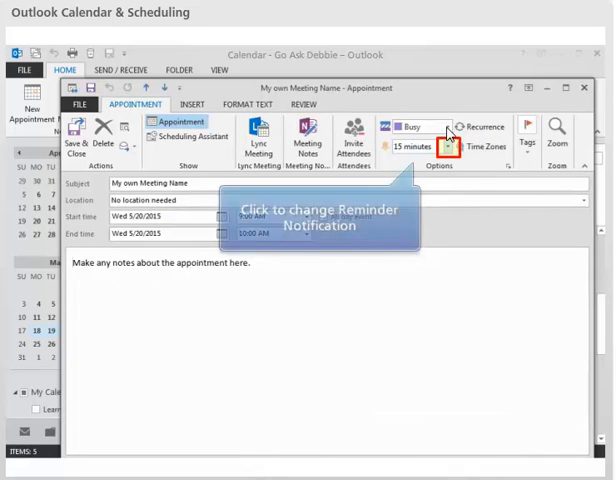
{"action": "left_click", "coordinate": [448, 147]}
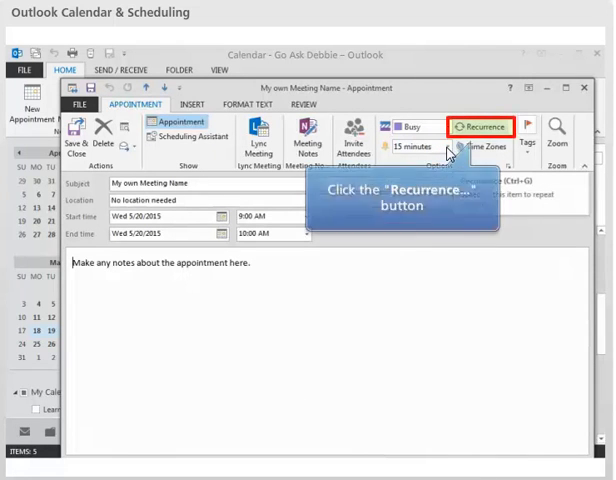
Try Daily, Monthly and Yearly recurrence patterns, then settle on Weekly on Wednesday
{"action": "left_click", "coordinate": [483, 127]}
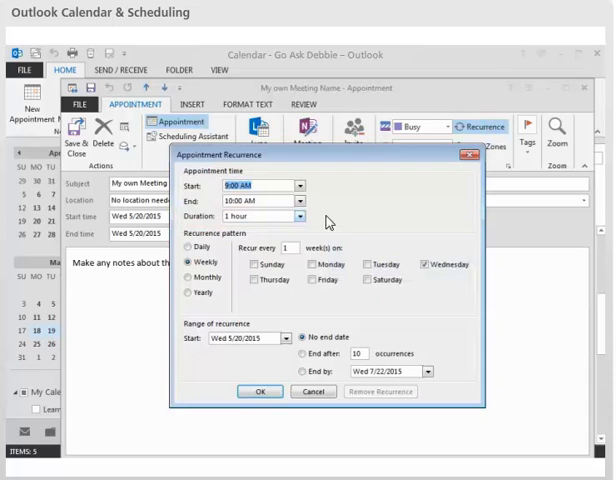
{"action": "left_click", "coordinate": [297, 215]}
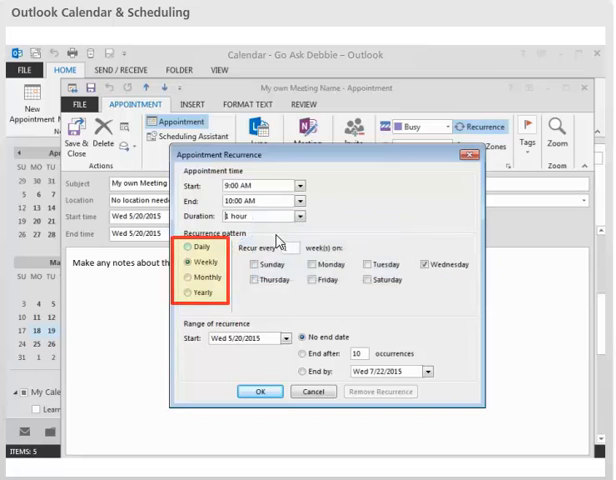
{"action": "left_click", "coordinate": [188, 256]}
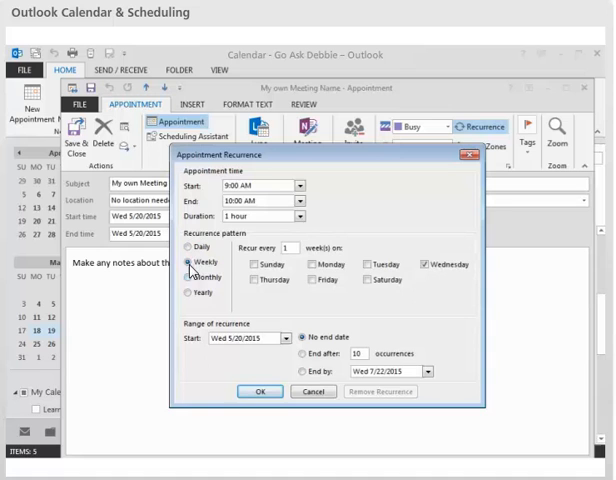
{"action": "left_click", "coordinate": [190, 277]}
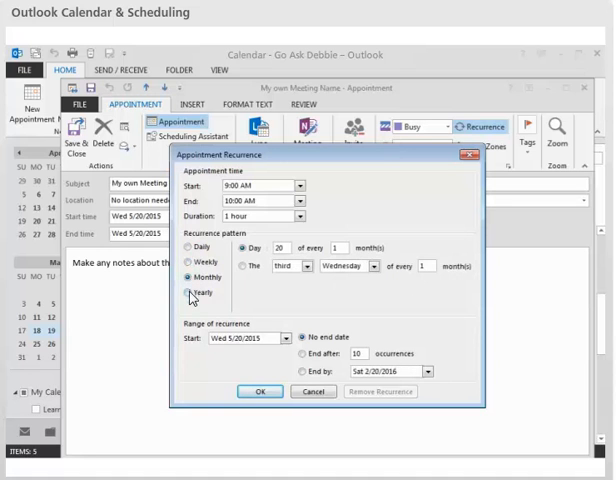
{"action": "left_click", "coordinate": [190, 293]}
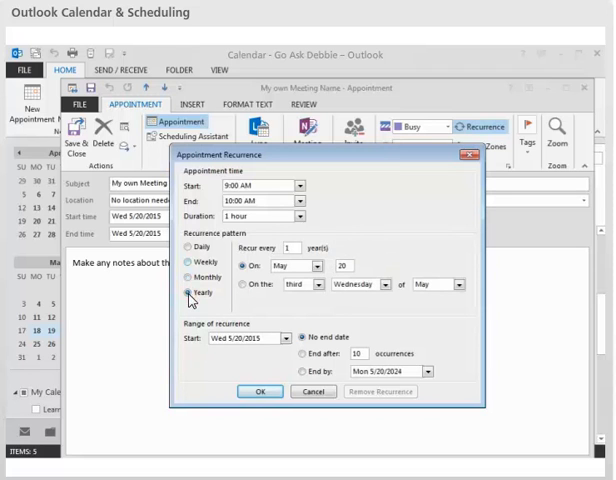
{"action": "left_click", "coordinate": [188, 267]}
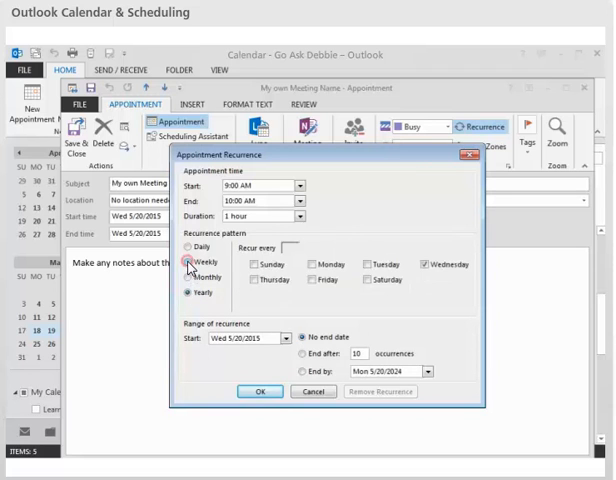
{"action": "left_click", "coordinate": [187, 263]}
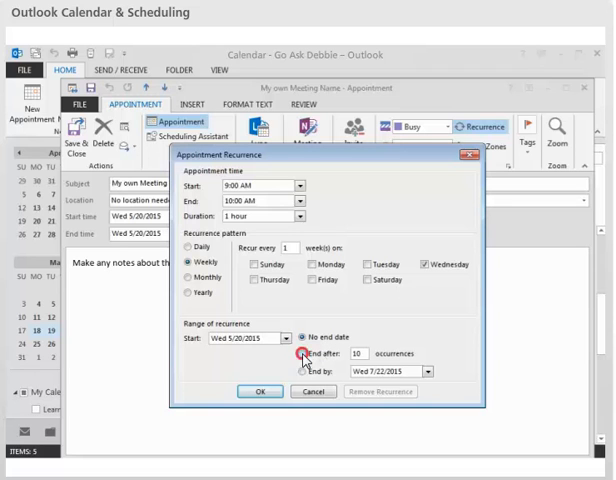
Compare End after 10 occurrences and End by, then close the recurrence settings
{"action": "left_click", "coordinate": [303, 353]}
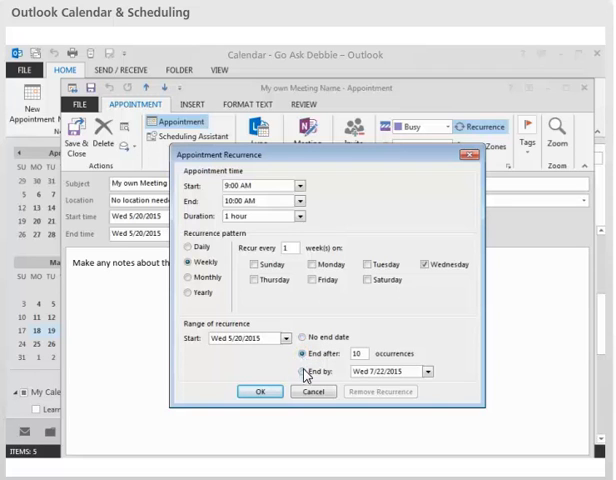
{"action": "left_click", "coordinate": [302, 371]}
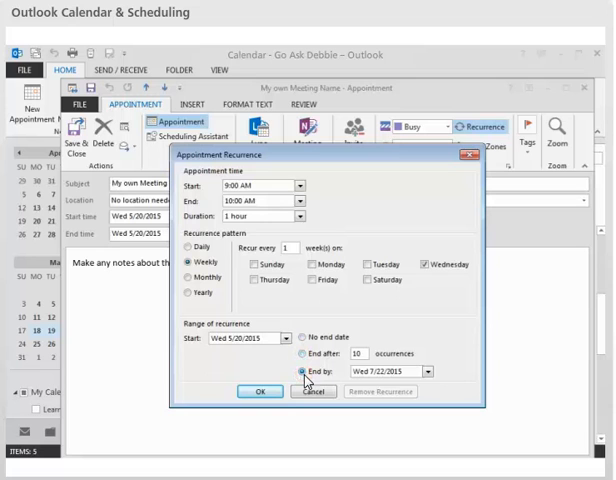
{"action": "left_click", "coordinate": [298, 353]}
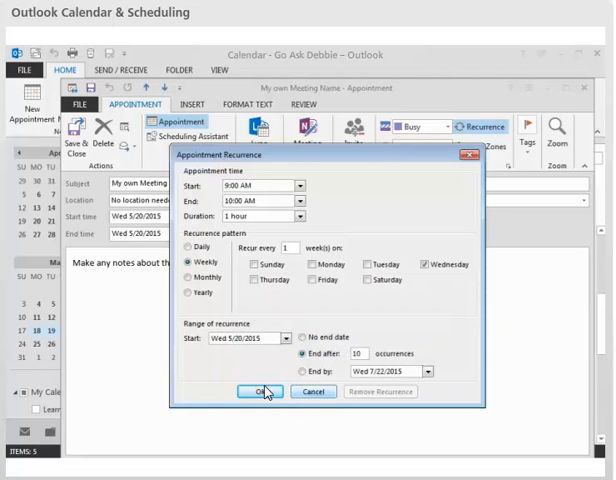
{"action": "left_click", "coordinate": [260, 391]}
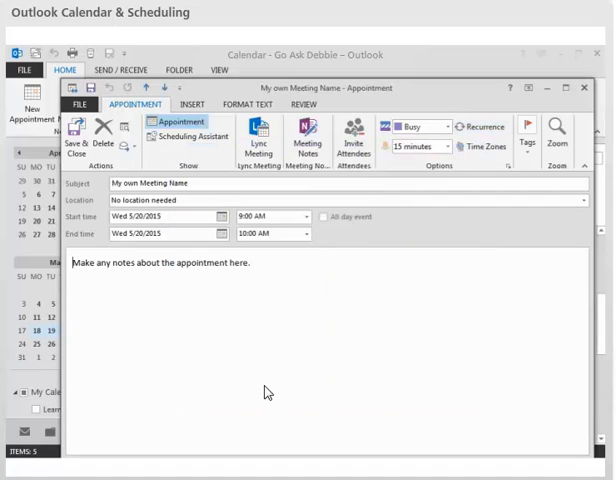
{"action": "mouse_move", "coordinate": [79, 135]}
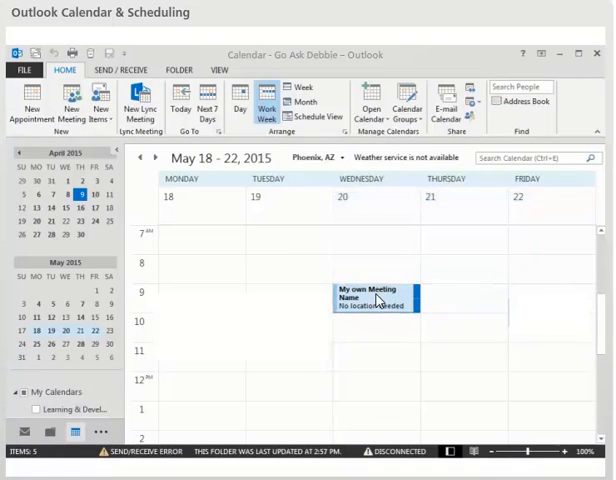
Select the saved meeting to see its peek card: 5/20/2015, 9:00–10:00 AM, 15-minute reminder
{"action": "left_click", "coordinate": [375, 300]}
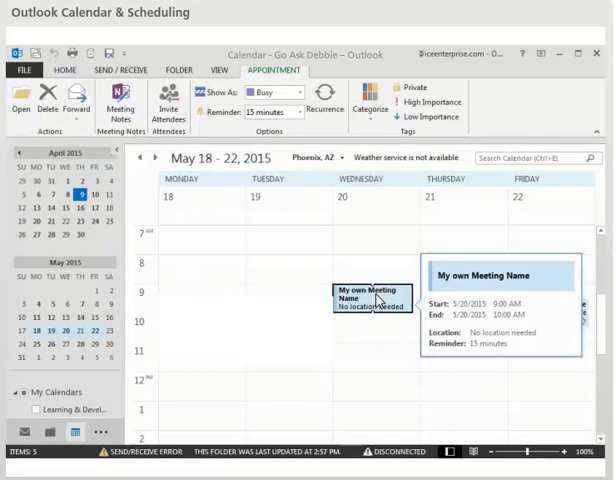
{"action": "mouse_move", "coordinate": [400, 303]}
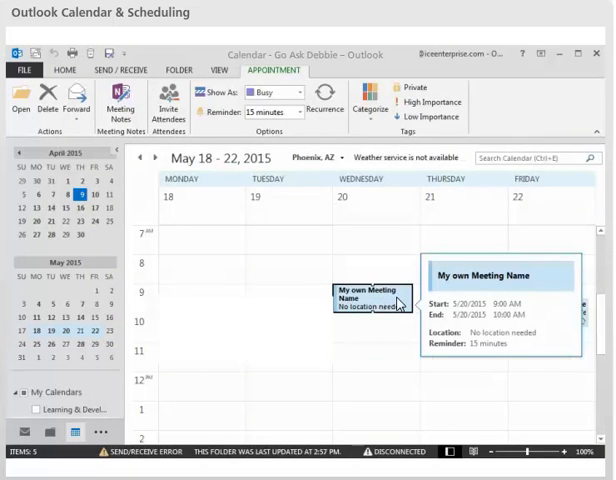